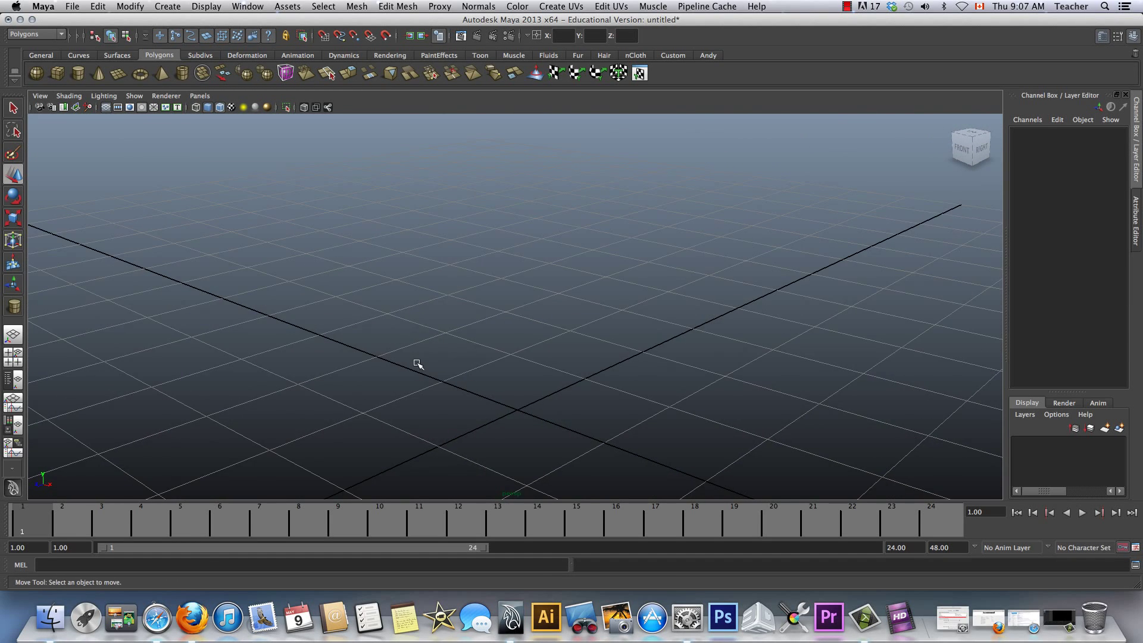
Tumble the perspective camera so the empty ground grid is viewed from a new angle.
left_click_drag(419, 364, 567, 311)
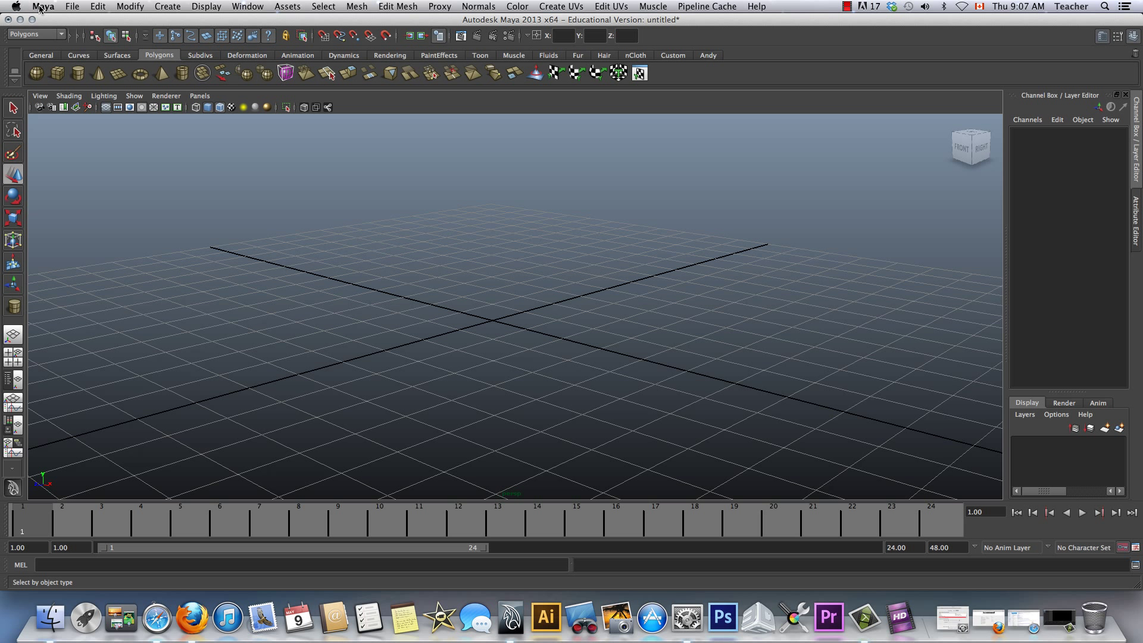
left_click(72, 7)
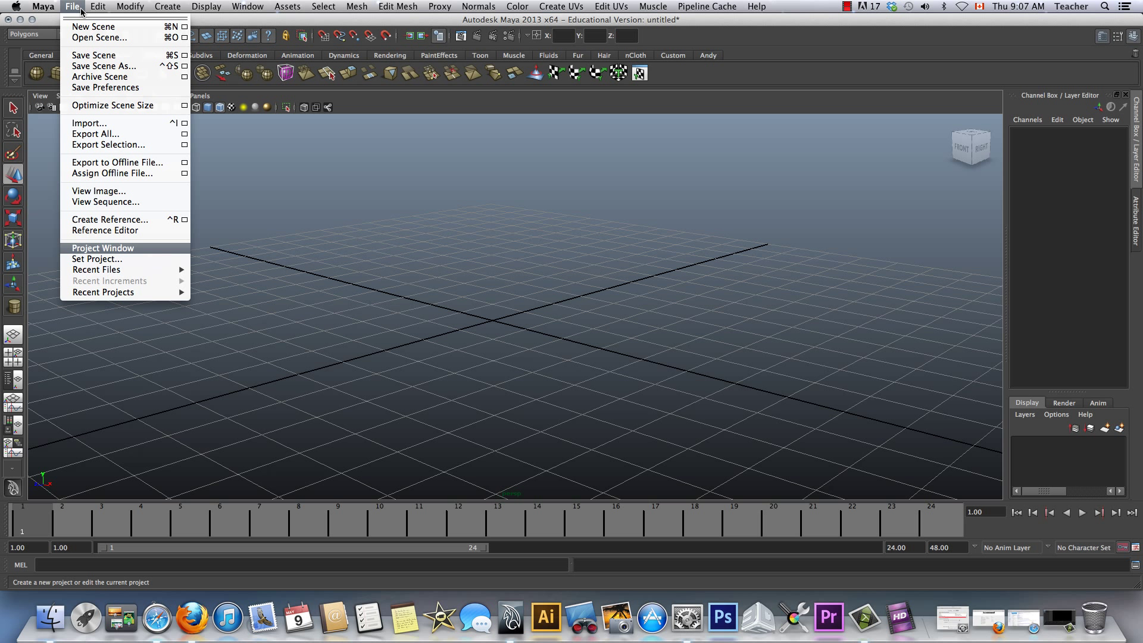
mouse_move(100, 252)
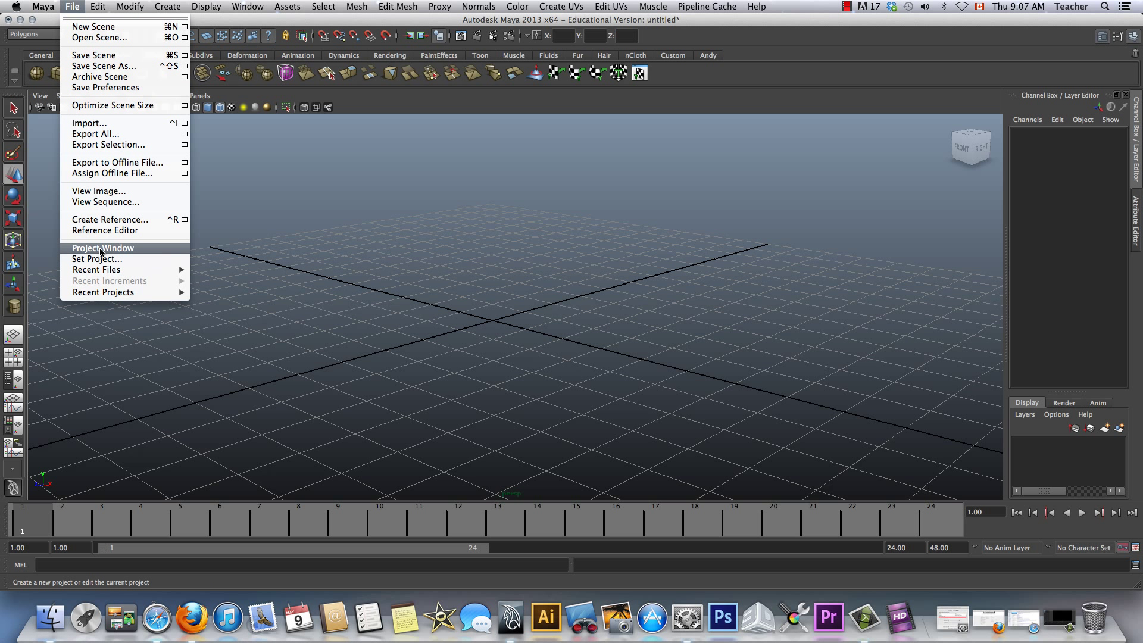
left_click(104, 248)
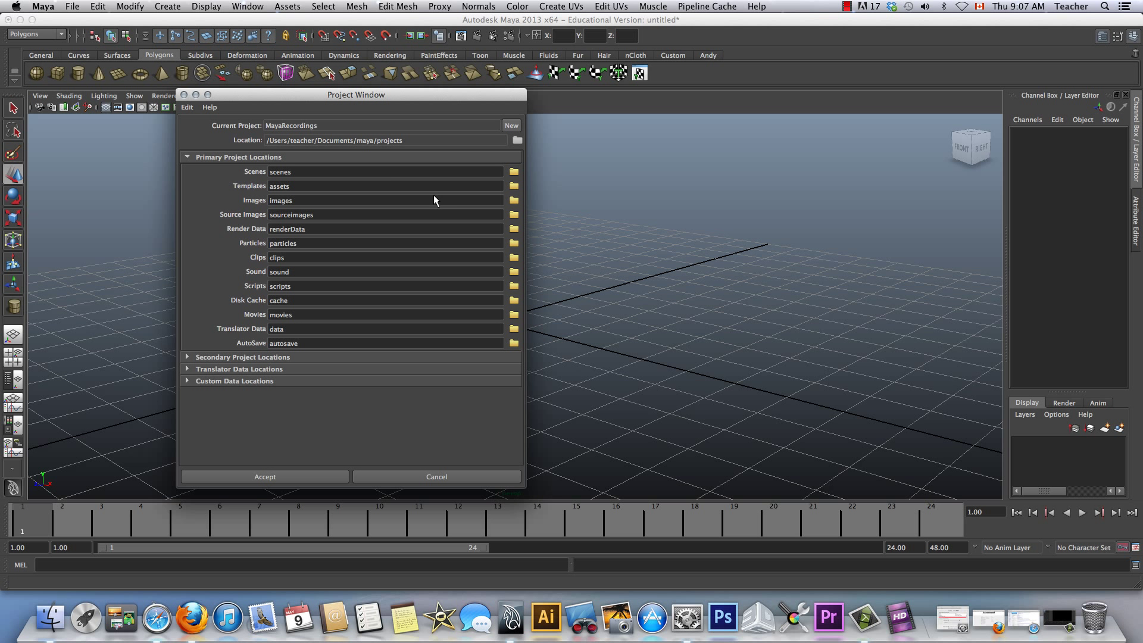
mouse_move(307, 151)
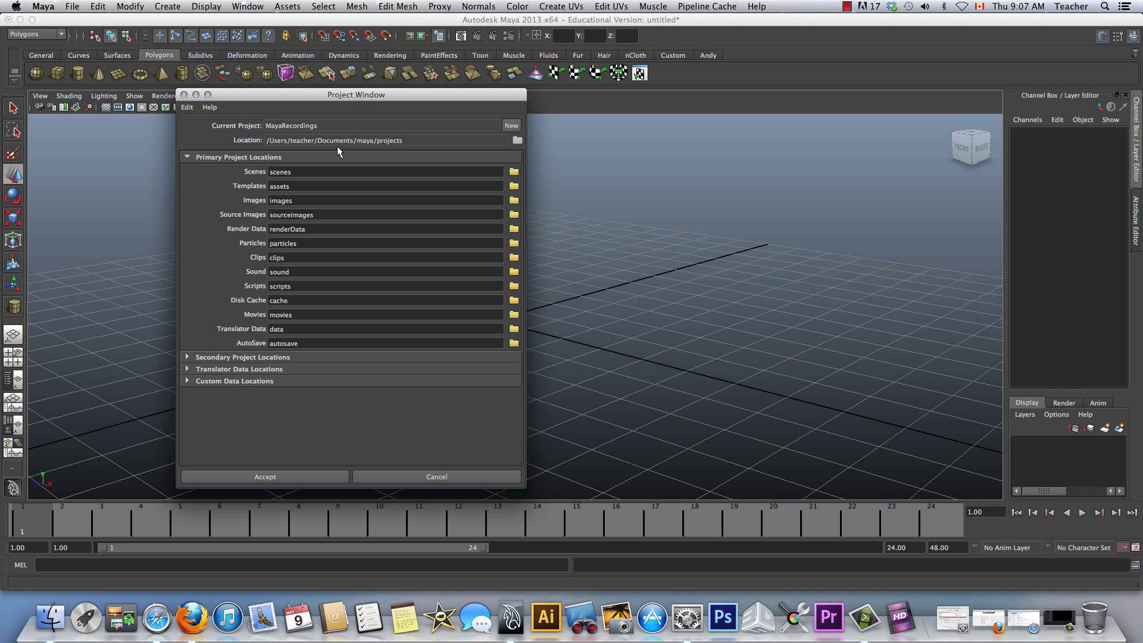
mouse_move(325, 149)
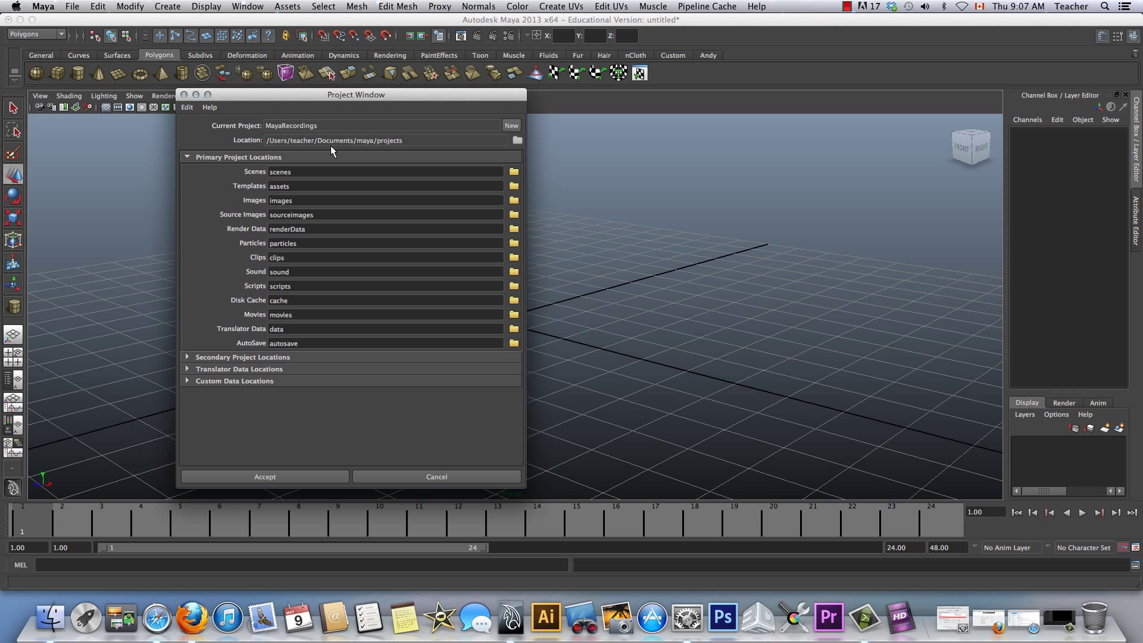
mouse_move(333, 148)
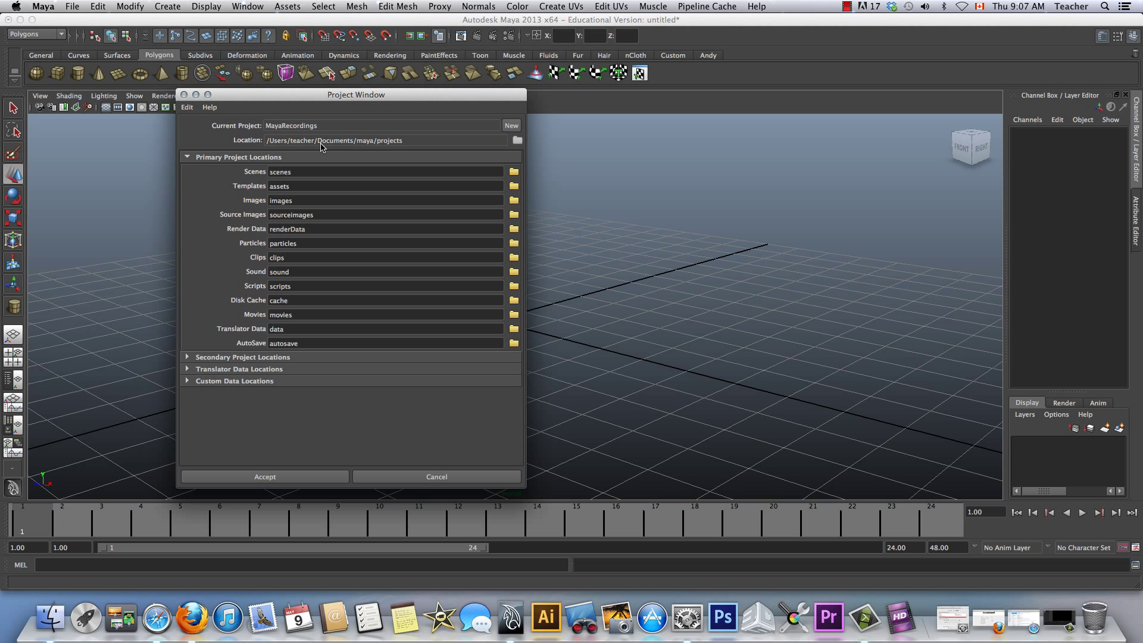
mouse_move(391, 144)
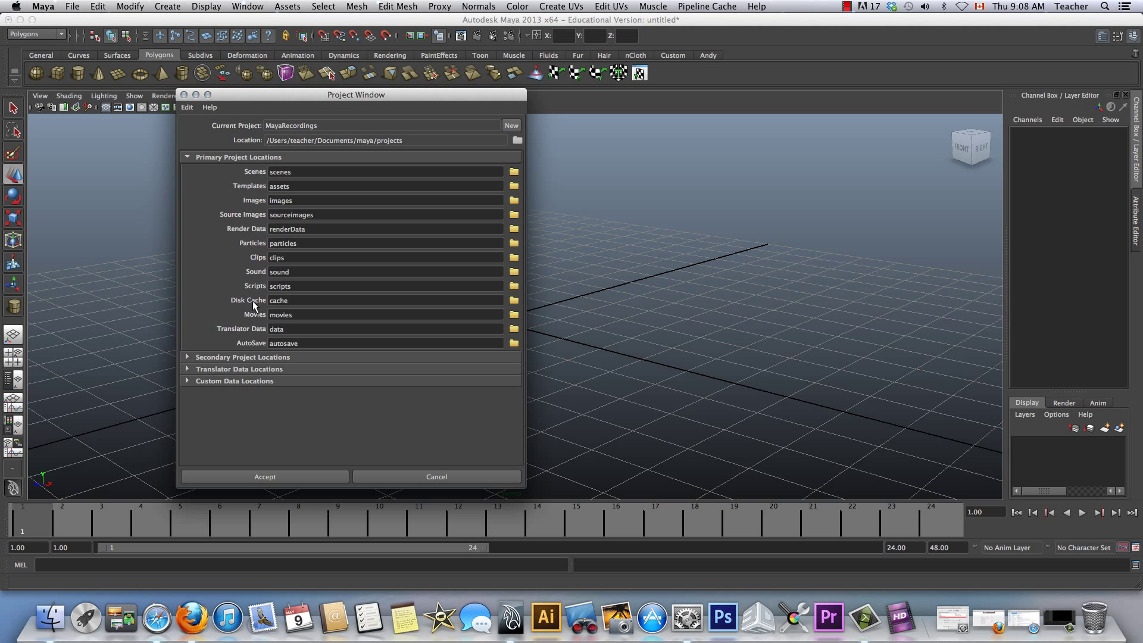
mouse_move(253, 307)
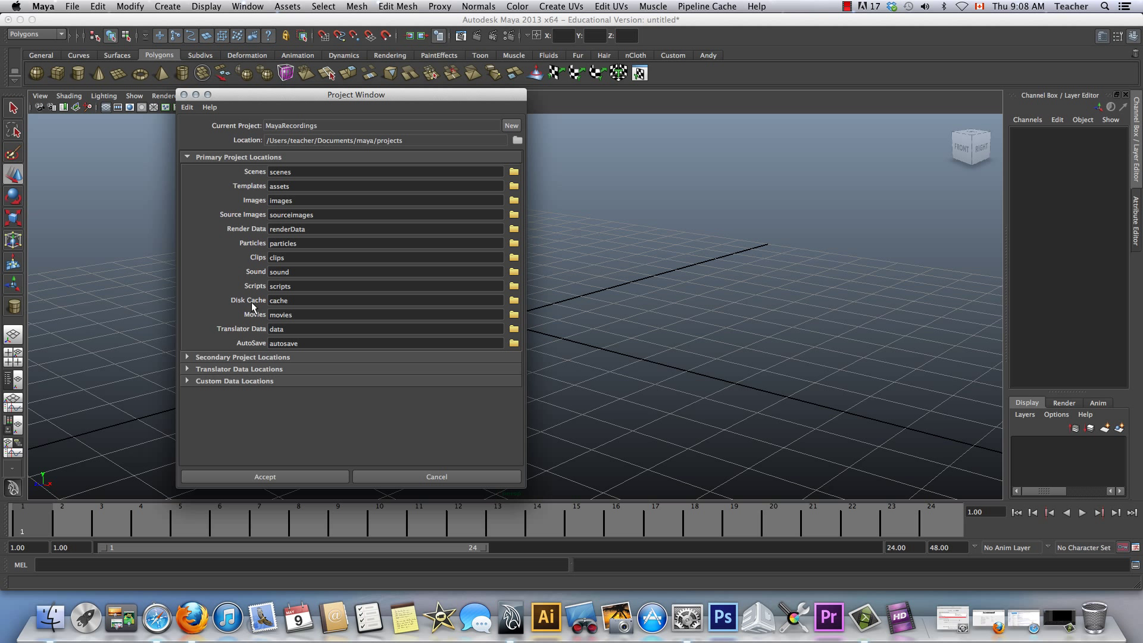
mouse_move(286, 214)
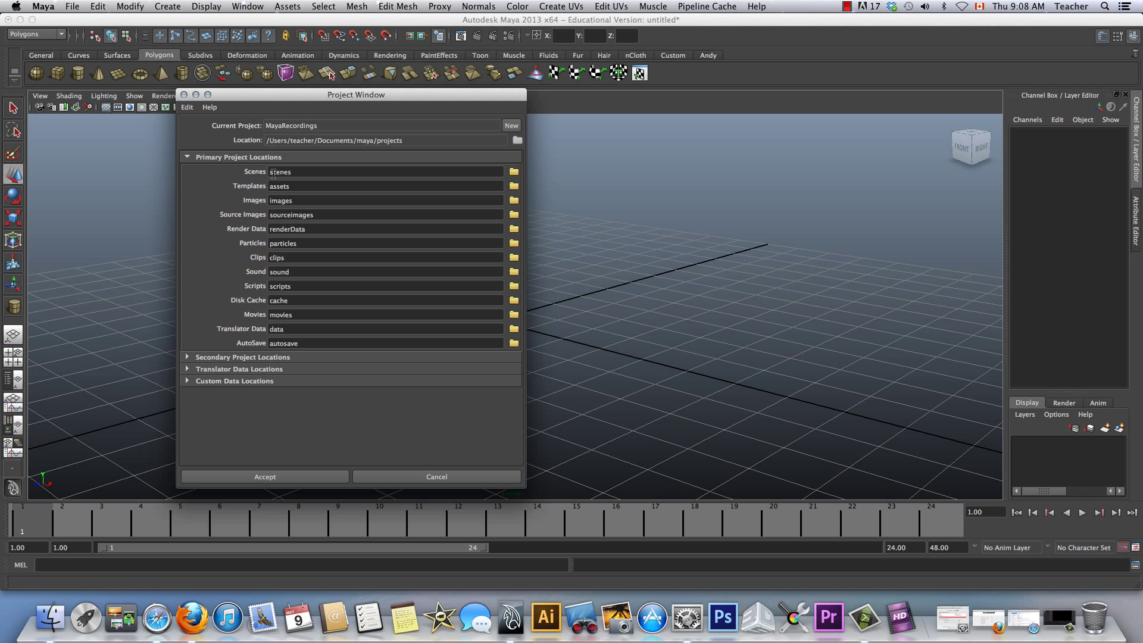
left_click(264, 477)
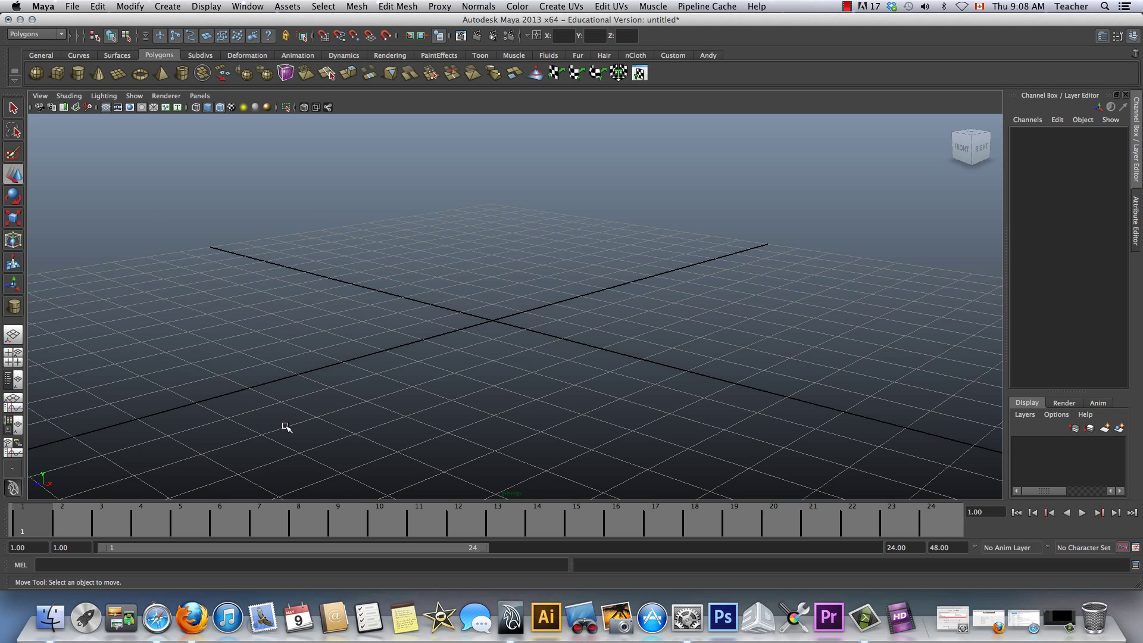
Set the MayaRecordings folder as the current Maya project via Set Project.
left_click(71, 6)
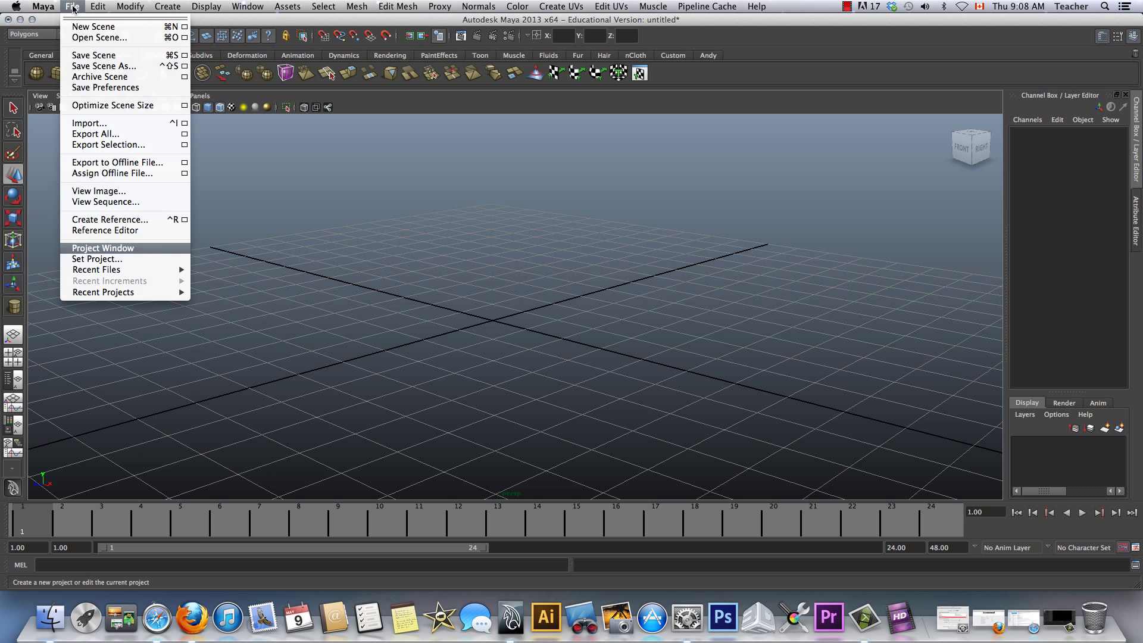
left_click(105, 267)
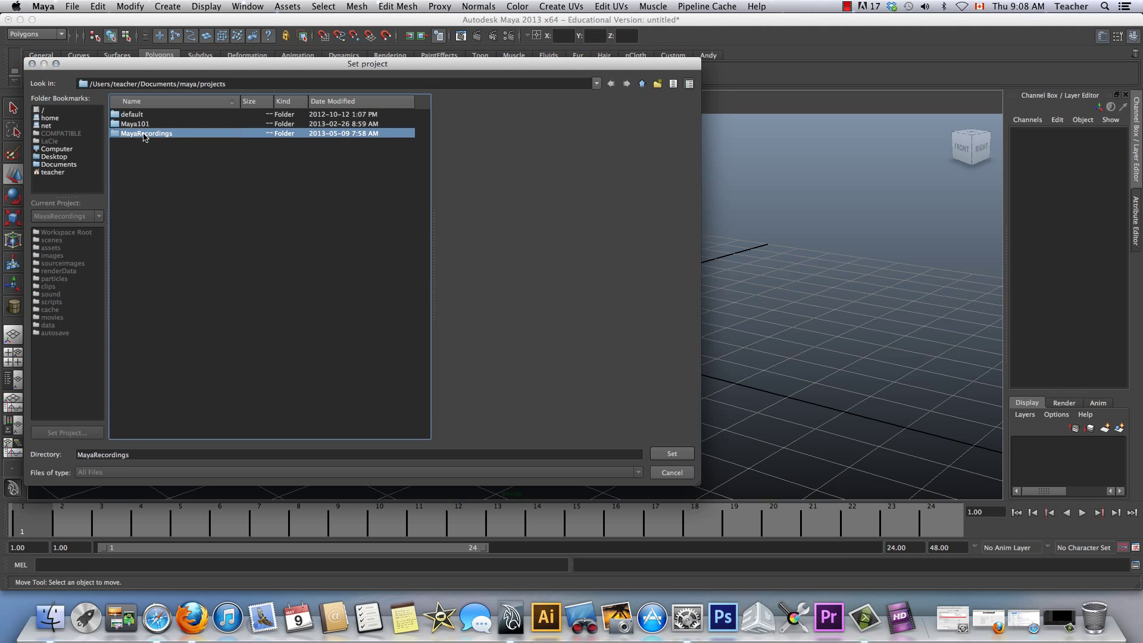
left_click(671, 454)
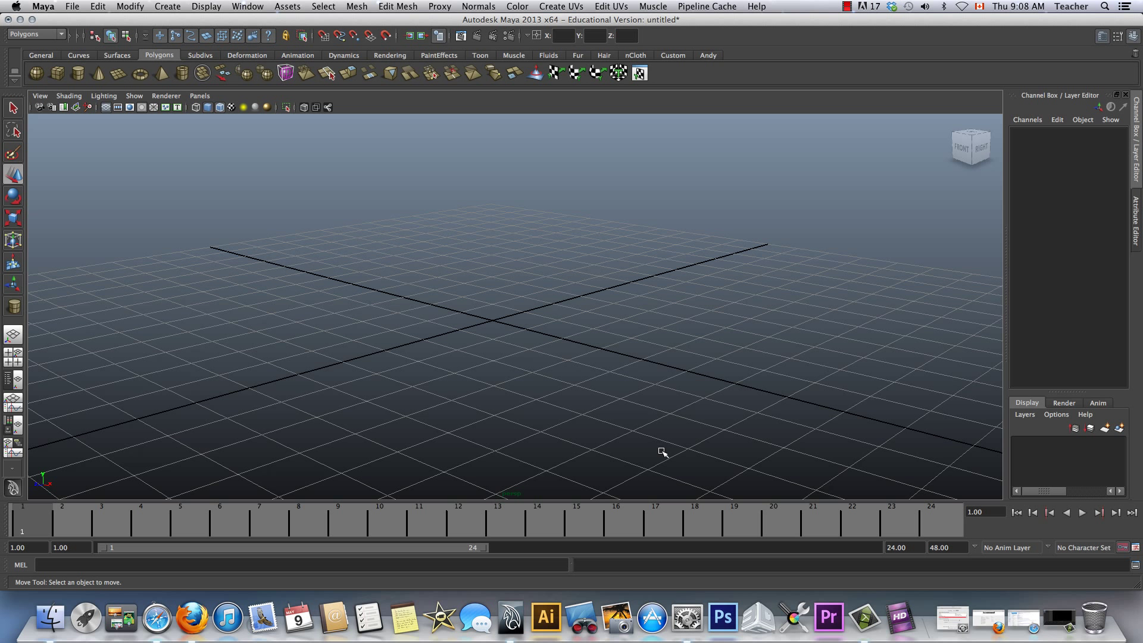
mouse_move(71, 12)
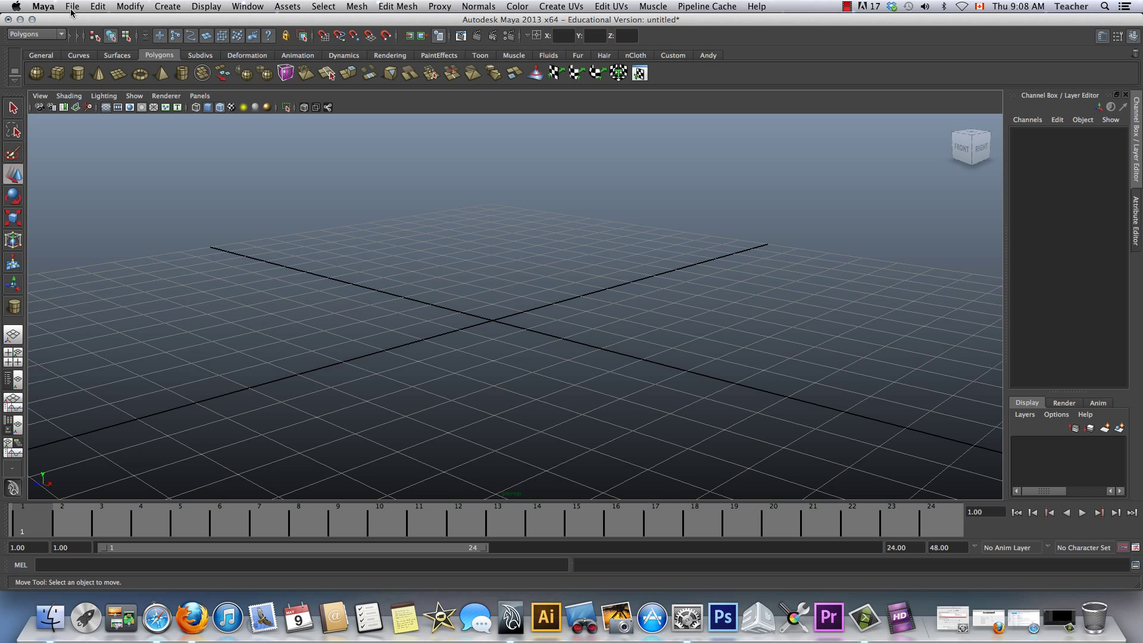
Save the empty scene as Maya_SavingFiles.mb in the MayaRecordings scenes folder.
left_click(72, 7)
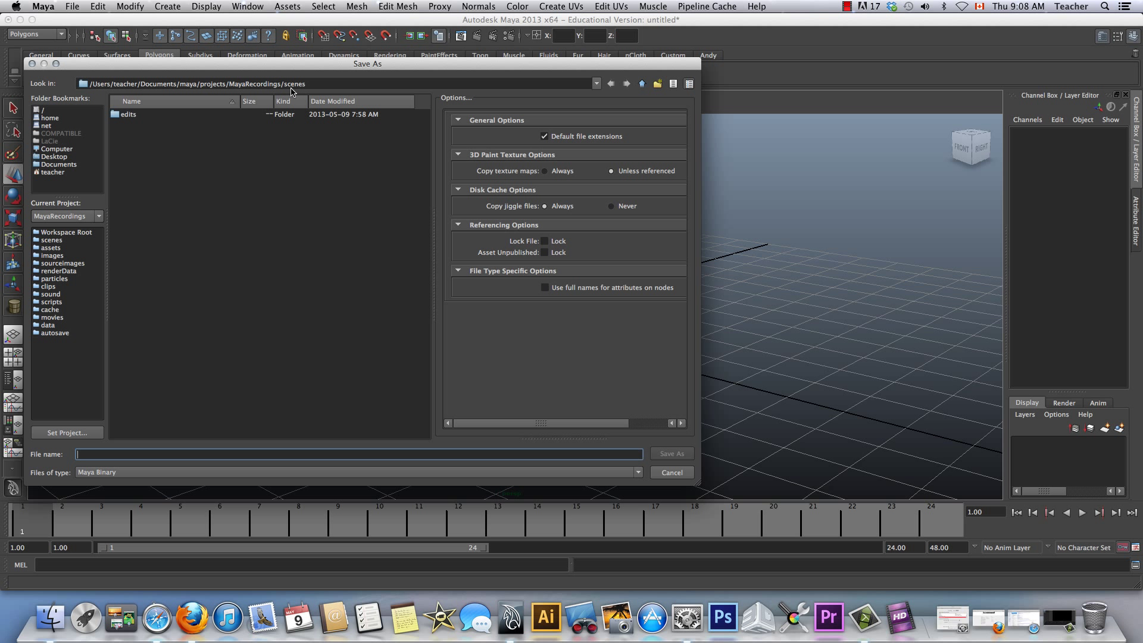
mouse_move(292, 93)
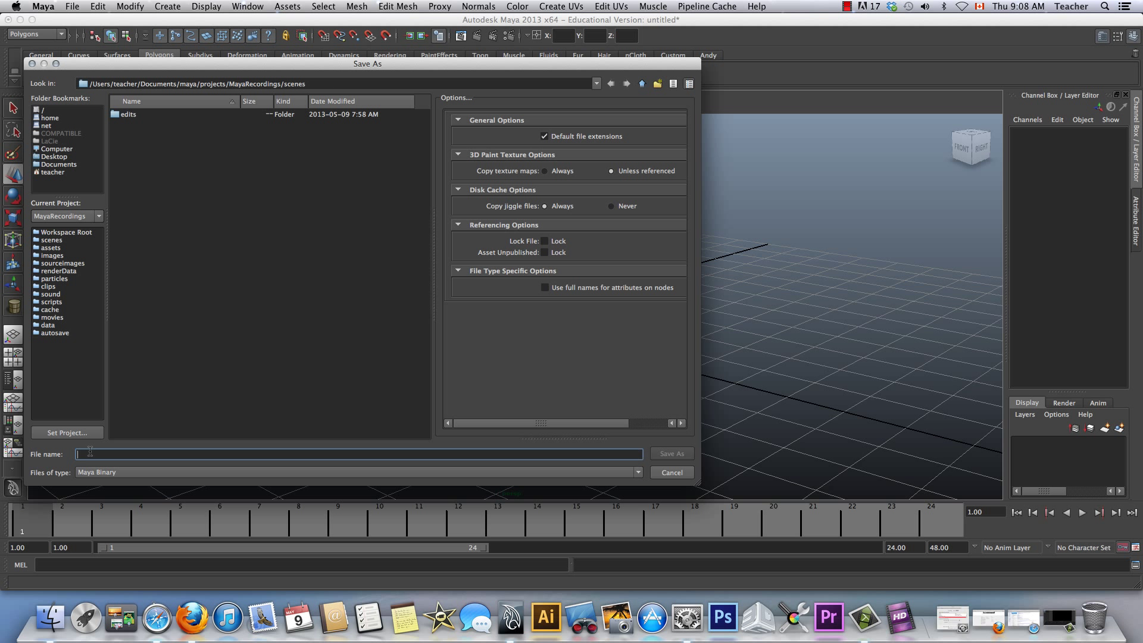
type("Maya_SavingFiles")
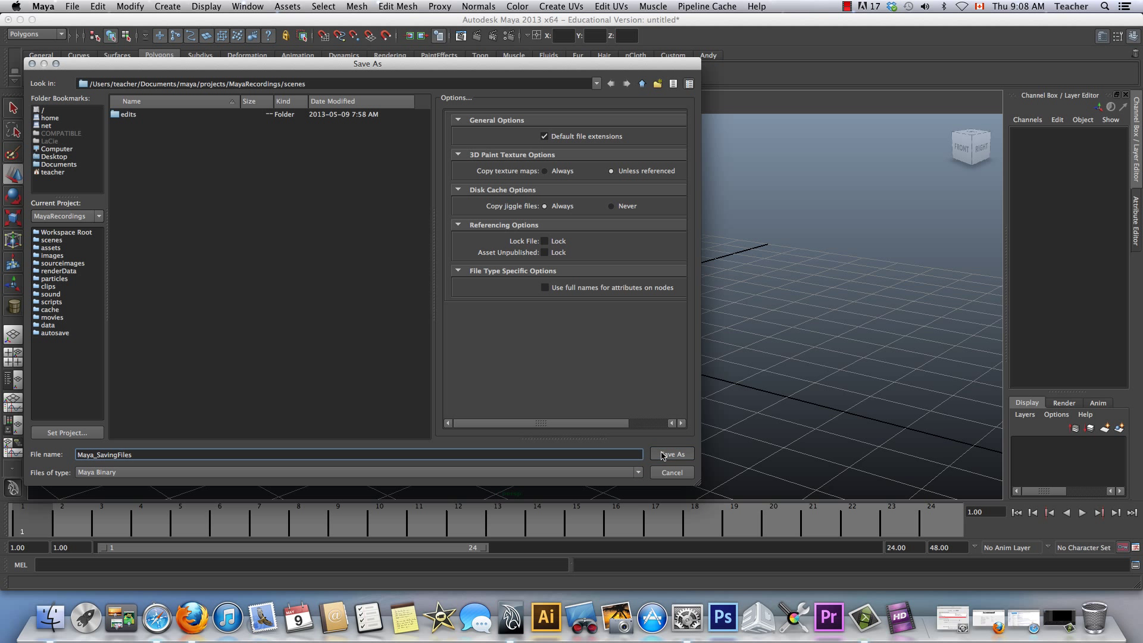
left_click(71, 6)
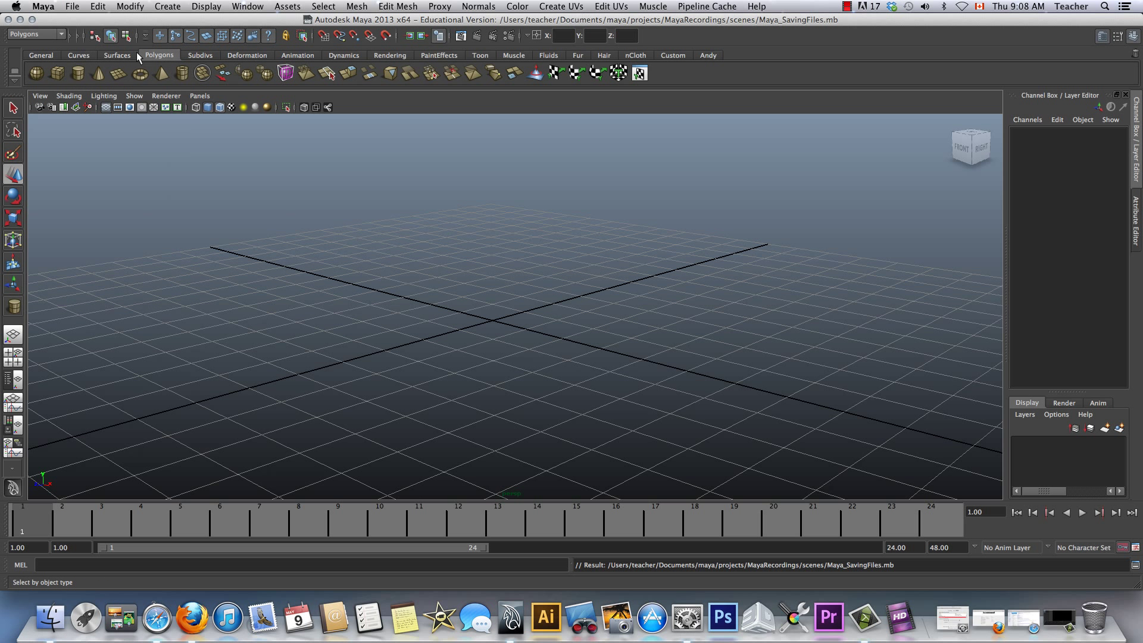
left_click(71, 7)
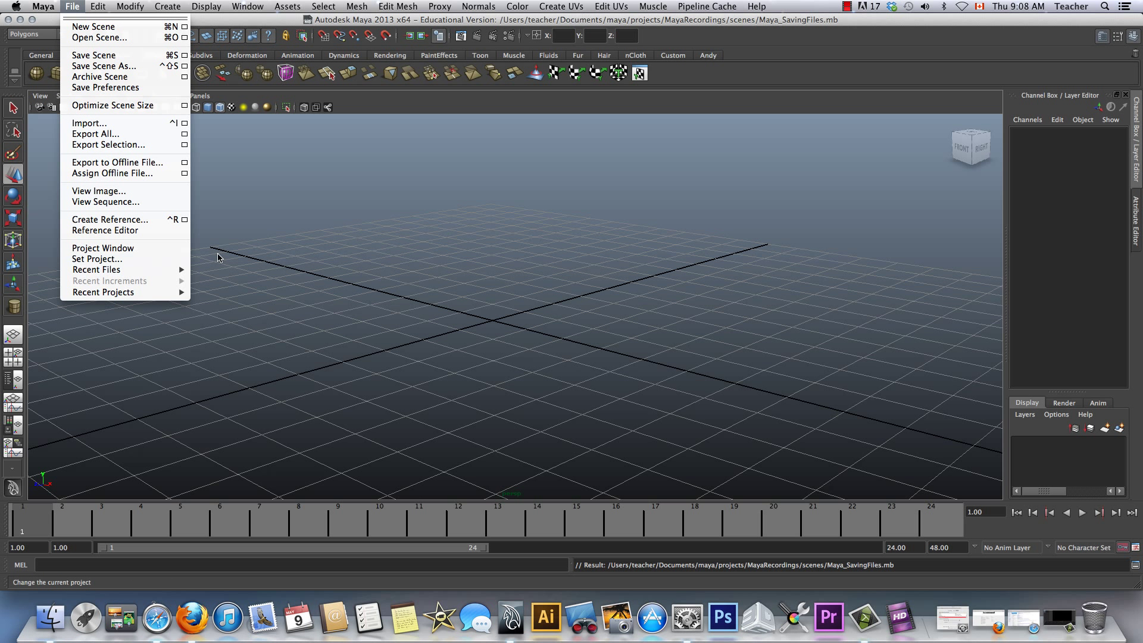
mouse_move(105, 67)
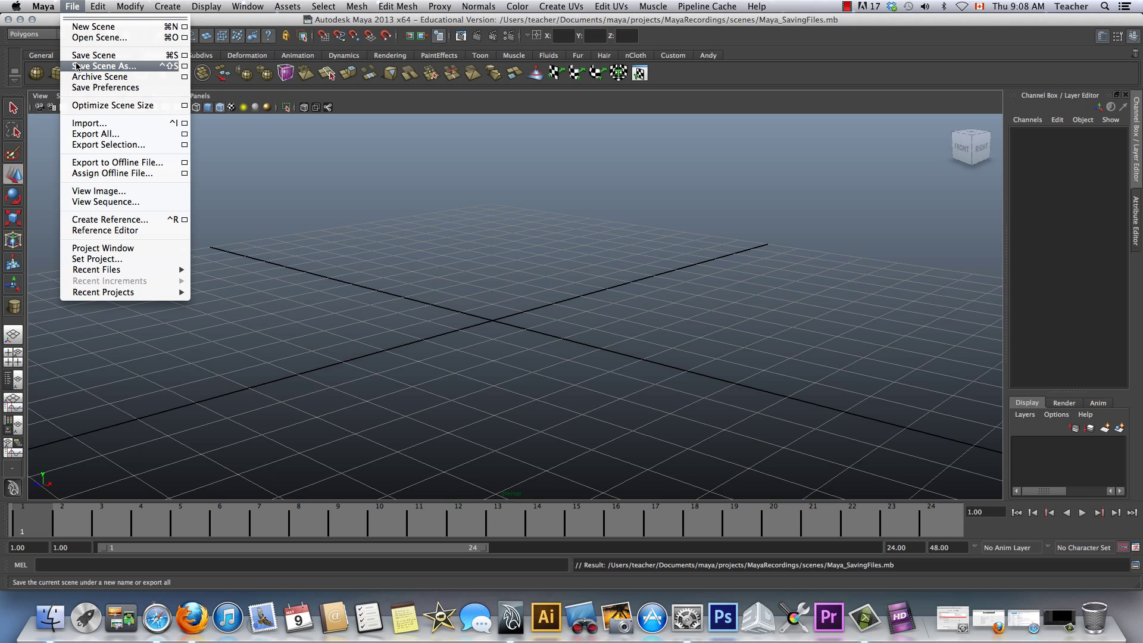
mouse_move(100, 76)
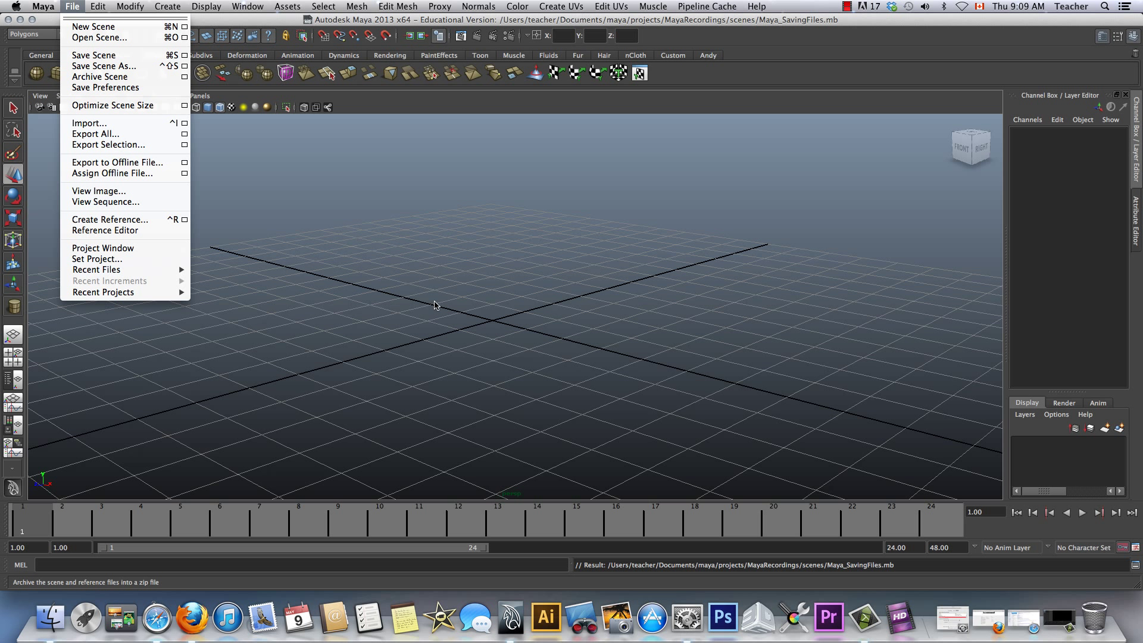
left_click(847, 8)
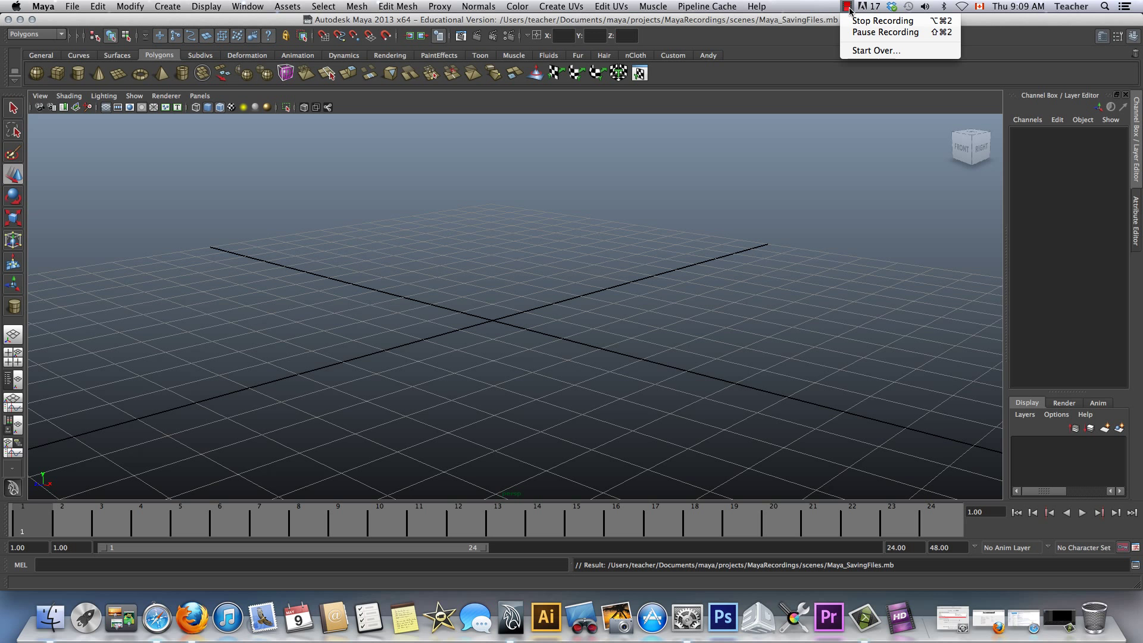
mouse_move(882, 20)
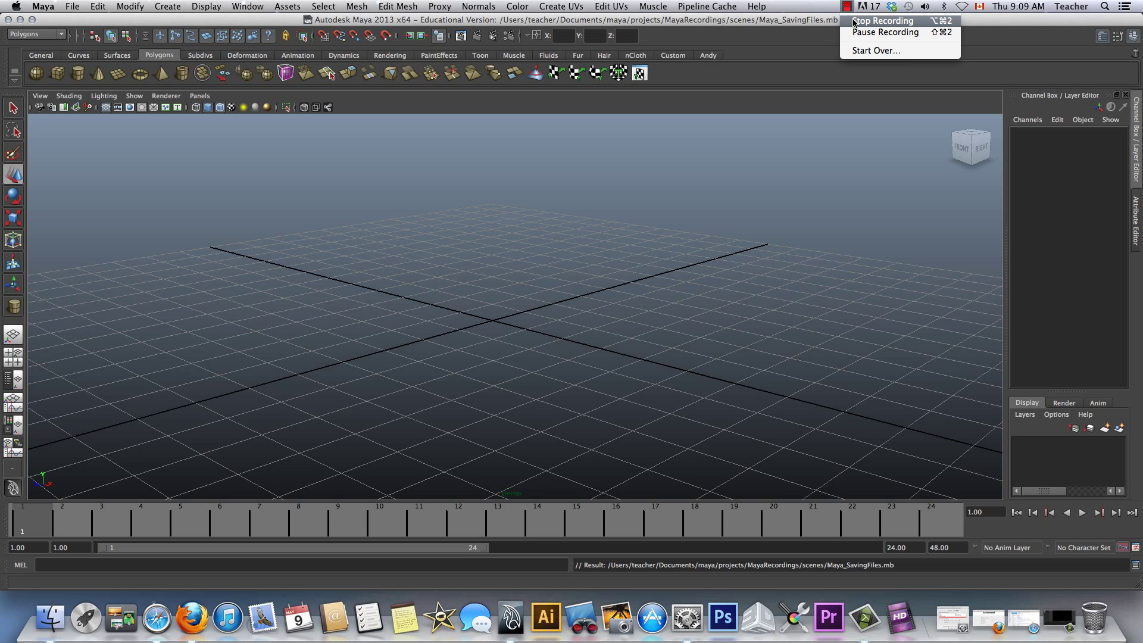